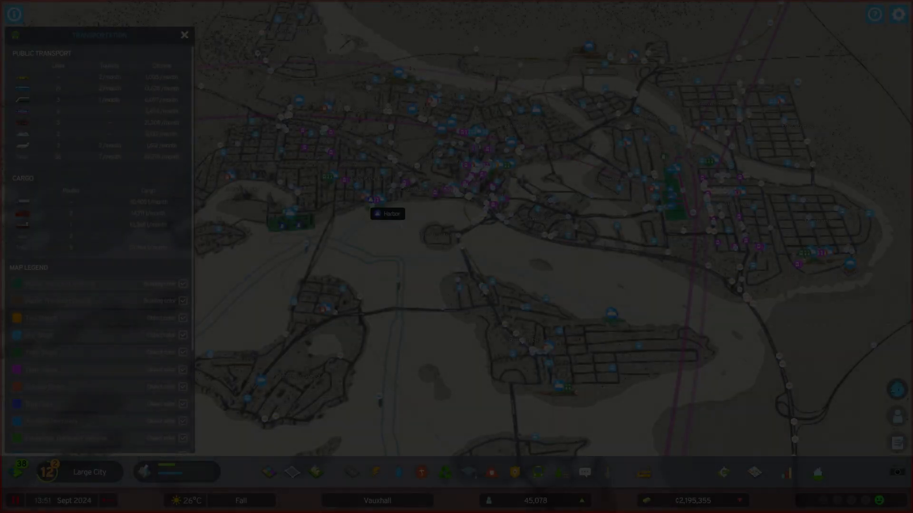
- Close the Transportation info panel and zoom in on busy streets beside the bus and tram lines
{"action": "left_click", "coordinate": [184, 34]}
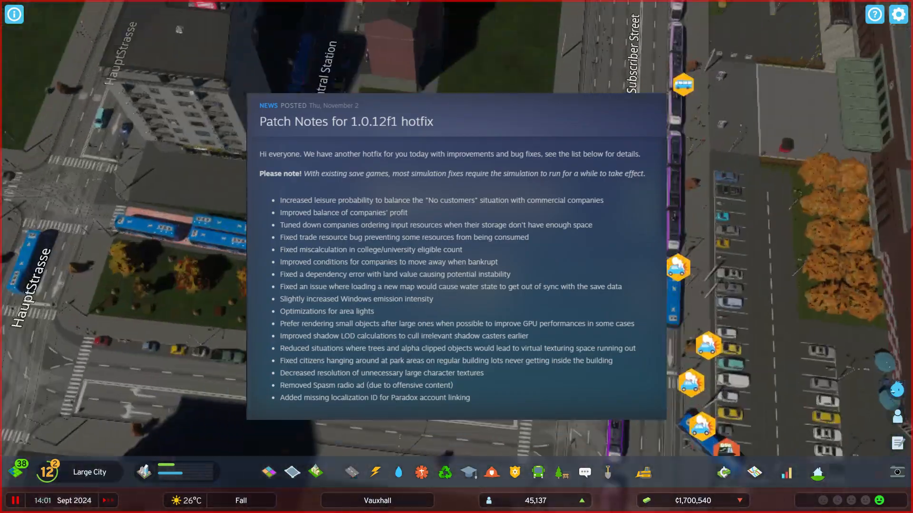
- Zoom fully out over the Vauxhall map so the district labels are visible
{"action": "left_click", "coordinate": [268, 472]}
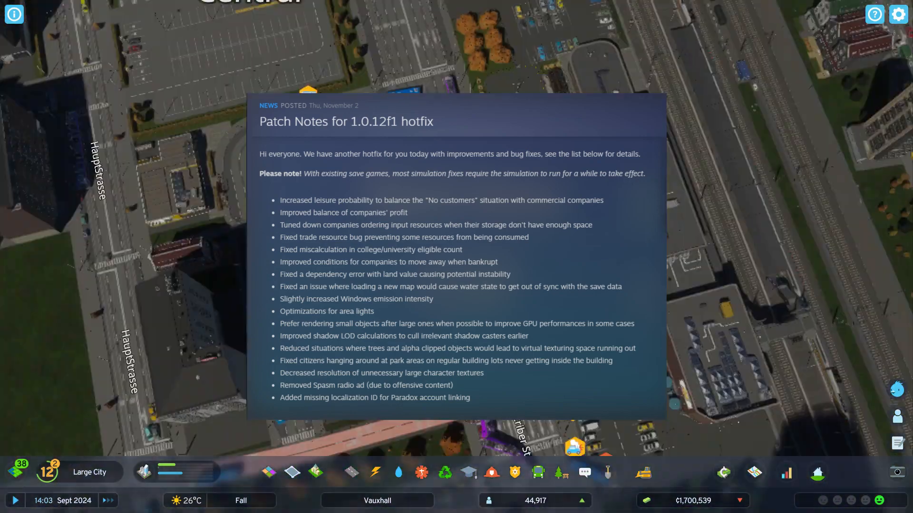
{"action": "left_click", "coordinate": [898, 13]}
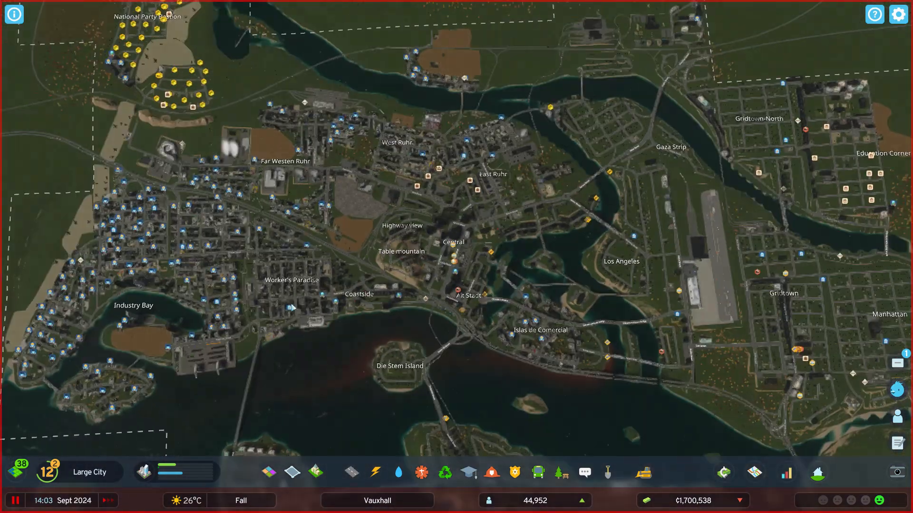
- Load the barry's Brexit City save and view its coastal residential grid
{"action": "scroll", "scroll_direction": "down", "scroll_amount": 3}
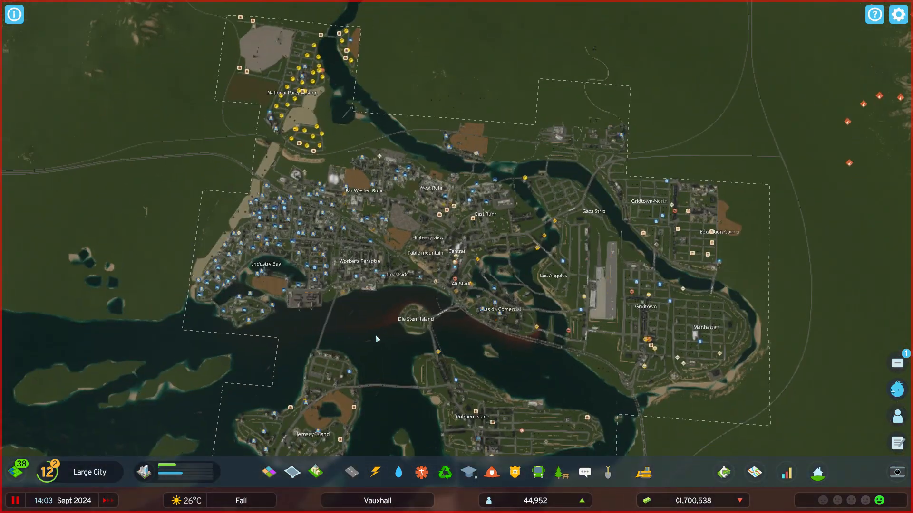
{"action": "left_click", "coordinate": [15, 501]}
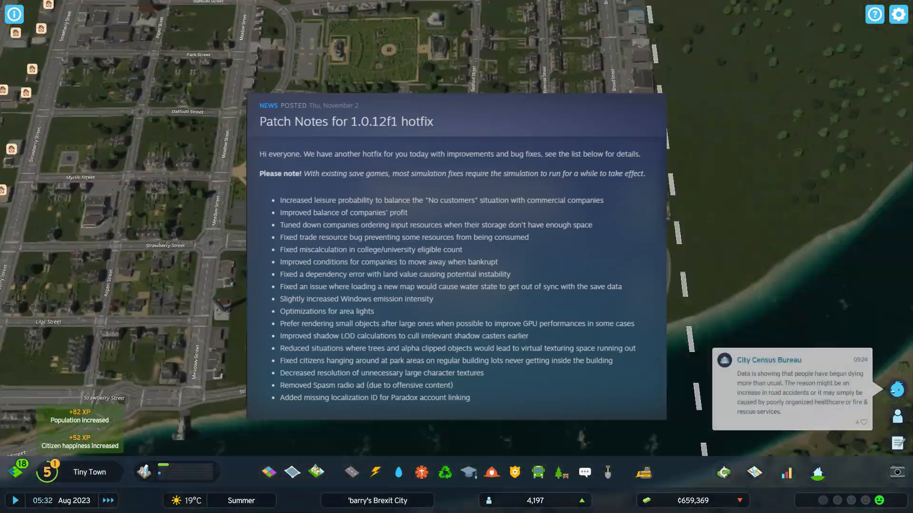
- Return to Vauxhall, pause, and view National Party Bastion's yellow warning icons
{"action": "left_click", "coordinate": [536, 472]}
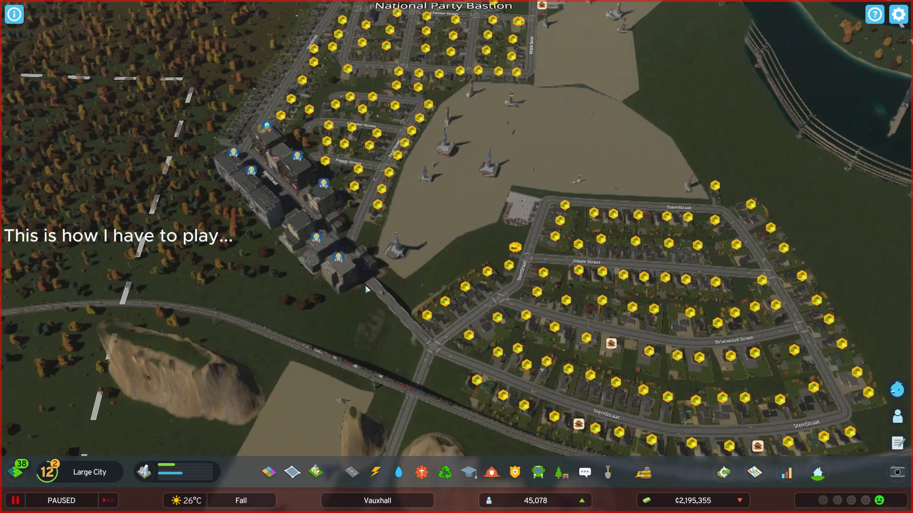
- Place three station platforms north of Briarwood Street, linked to the road by curved track
{"action": "scroll", "scroll_direction": "down", "scroll_amount": 3}
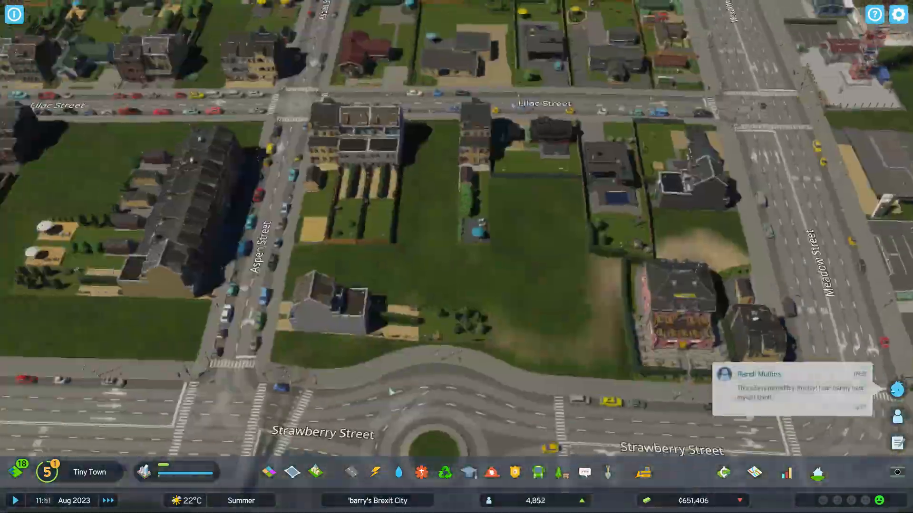
{"action": "left_click", "coordinate": [537, 472]}
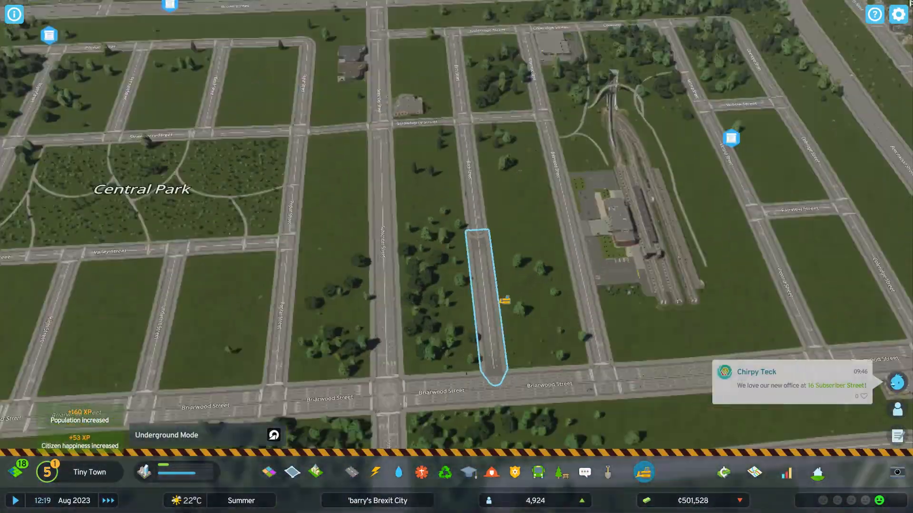
{"action": "left_click", "coordinate": [536, 471]}
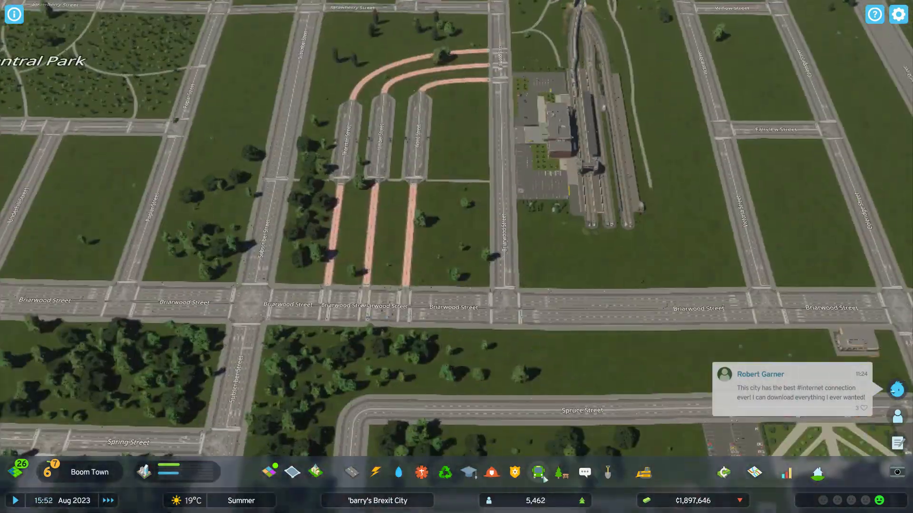
- Check Healthcare in Progression, then show the Transportation overview with Bus Stop tools
{"action": "left_click", "coordinate": [537, 472]}
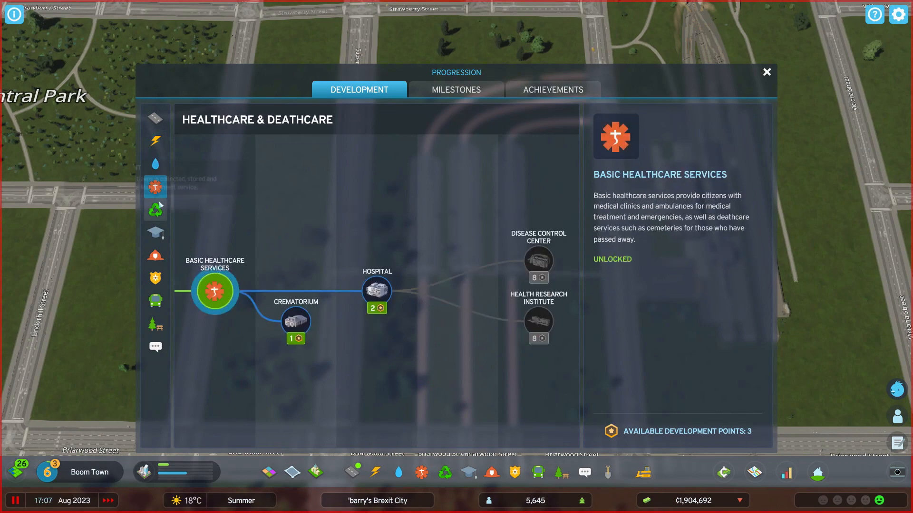
{"action": "left_click", "coordinate": [766, 72]}
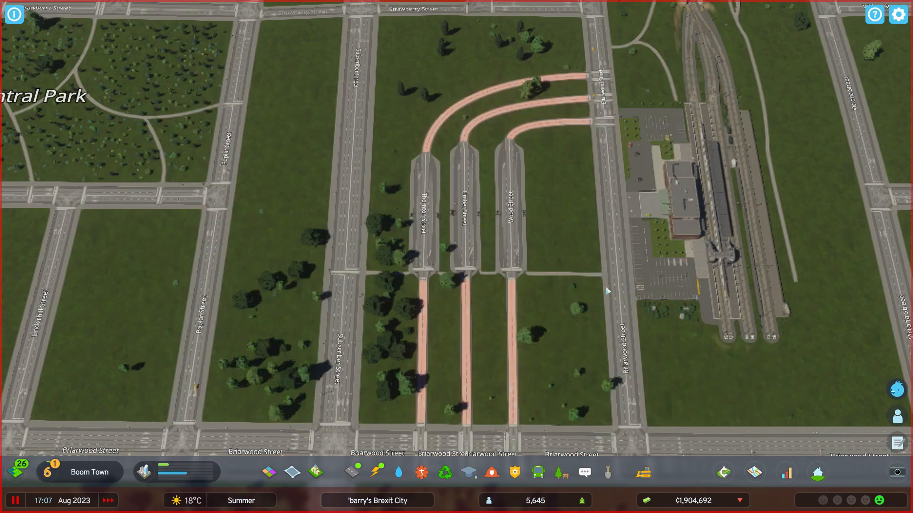
{"action": "mouse_move", "coordinate": [604, 130]}
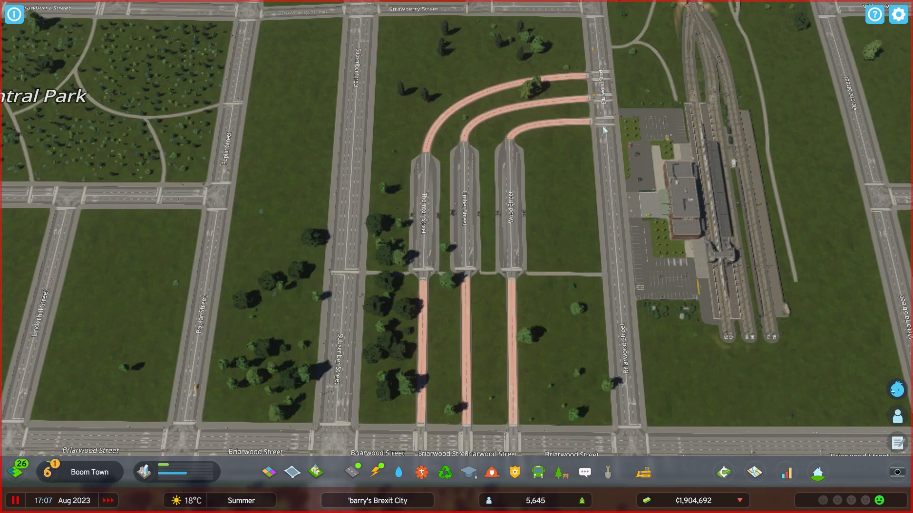
{"action": "left_click", "coordinate": [537, 472]}
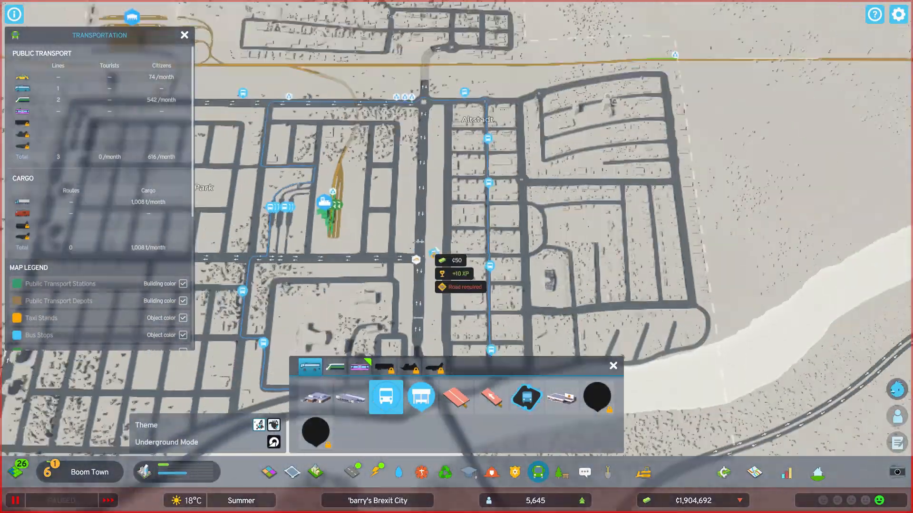